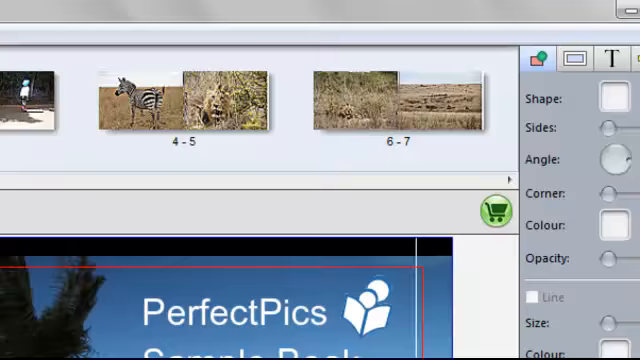
# Step: Start an order for the sample photobook and scroll through the Terms of Use
pyautogui.click(13, 32)
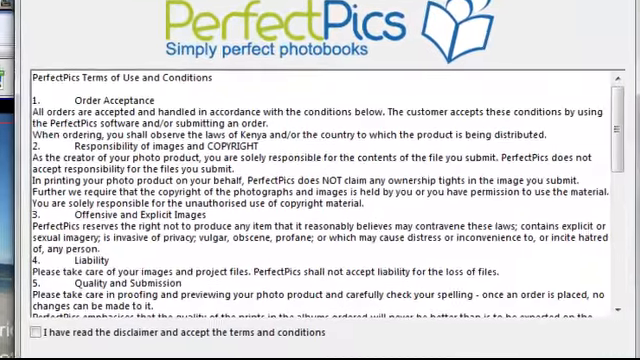
pyautogui.scroll(-3)
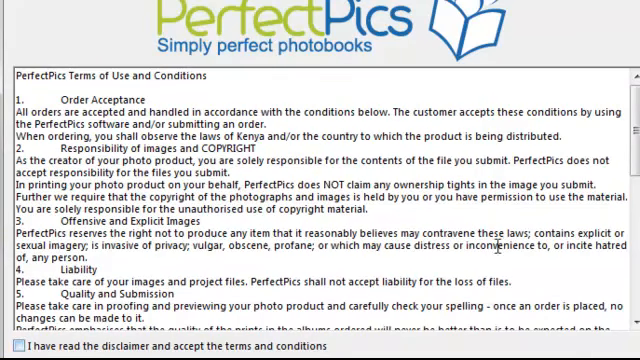
pyautogui.scroll(-3)
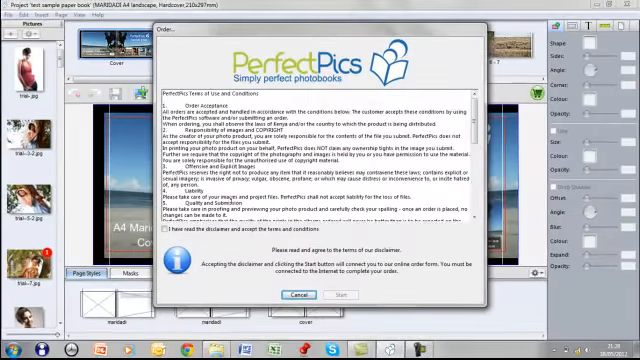
# Step: Accept the disclaimer to reach the online member login page, then focus the Login field
pyautogui.click(167, 236)
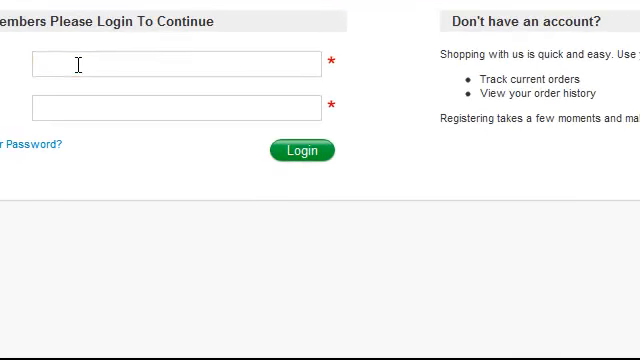
pyautogui.click(177, 63)
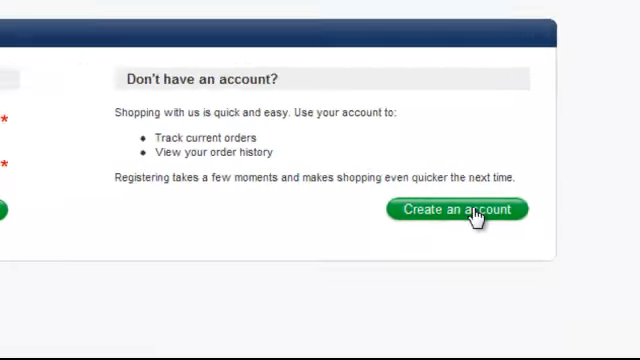
pyautogui.click(457, 210)
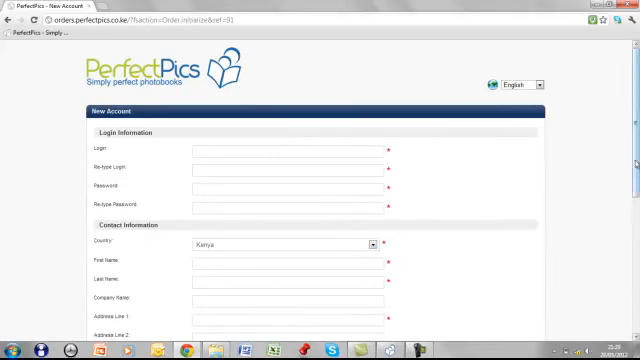
pyautogui.scroll(-3)
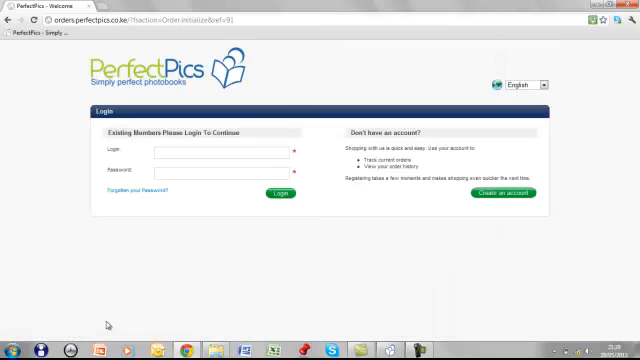
# Step: Log in as member 'ad' to reach the A4 hardcover photobook order details
pyautogui.write('ad')
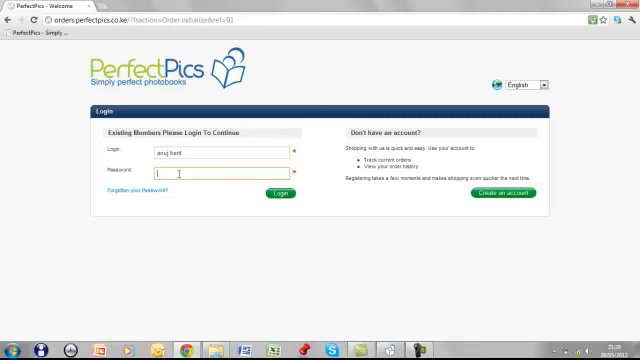
pyautogui.write('password')
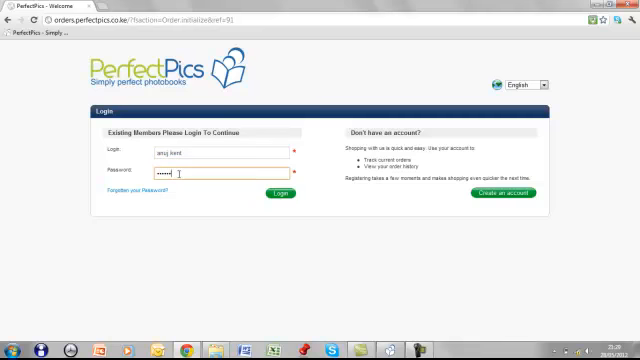
pyautogui.click(281, 195)
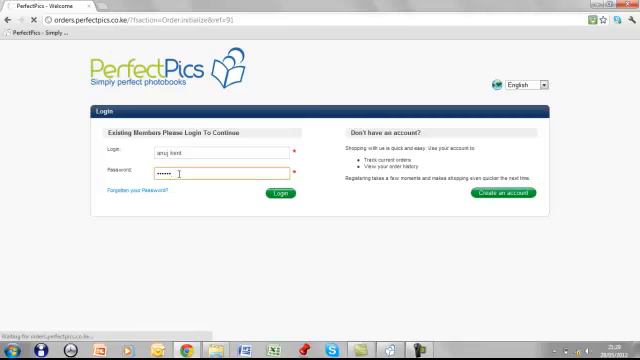
pyautogui.click(277, 194)
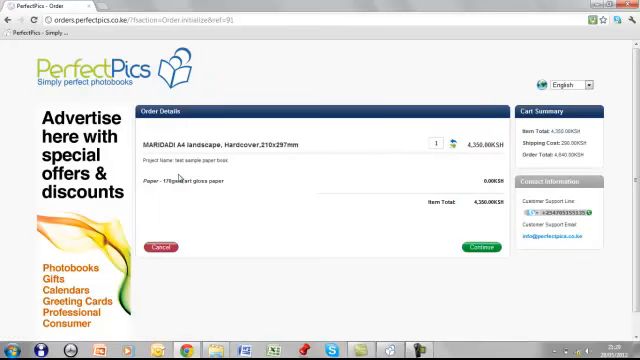
pyautogui.moveTo(527, 160)
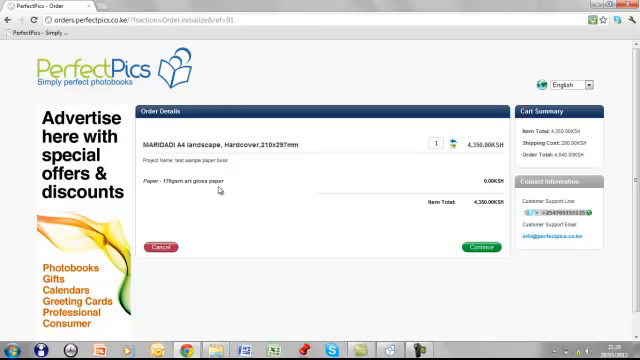
pyautogui.moveTo(484, 138)
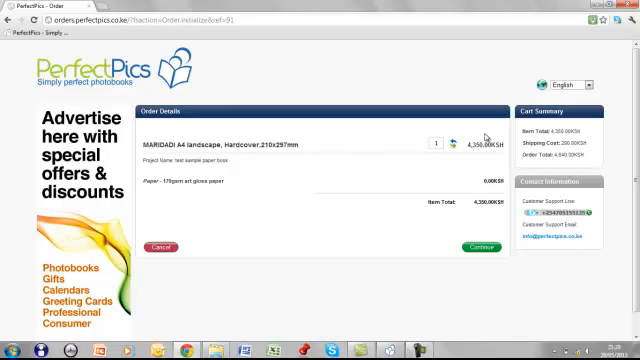
pyautogui.moveTo(471, 157)
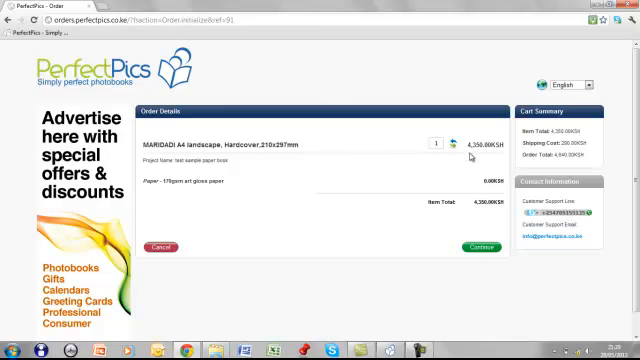
pyautogui.moveTo(509, 230)
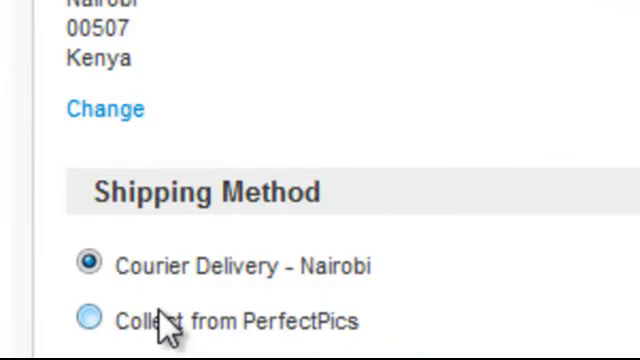
# Step: Scroll down to the shipping method options
pyautogui.scroll(-3)
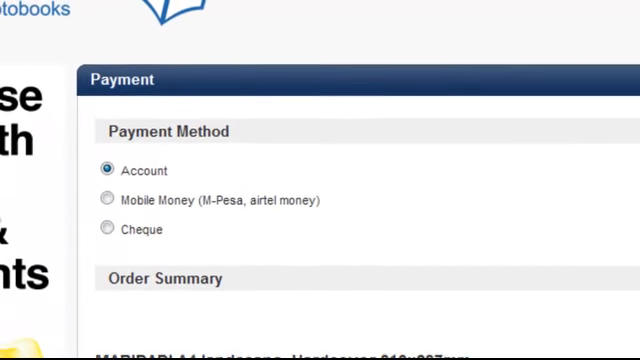
pyautogui.moveTo(333, 226)
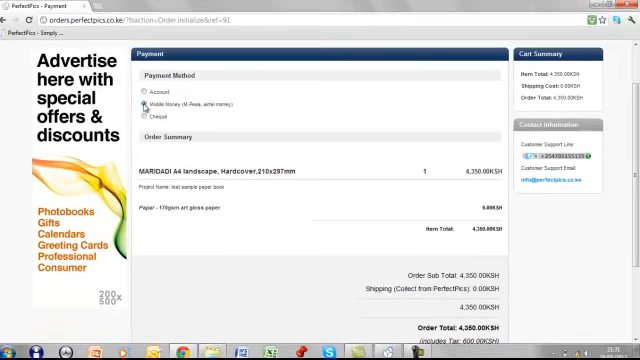
# Step: Scroll past the voucher section and select Mobile Money for the 4,350 KSH order
pyautogui.scroll(-3)
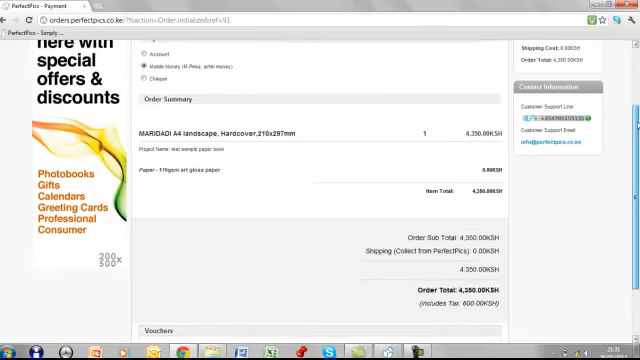
pyautogui.scroll(-3)
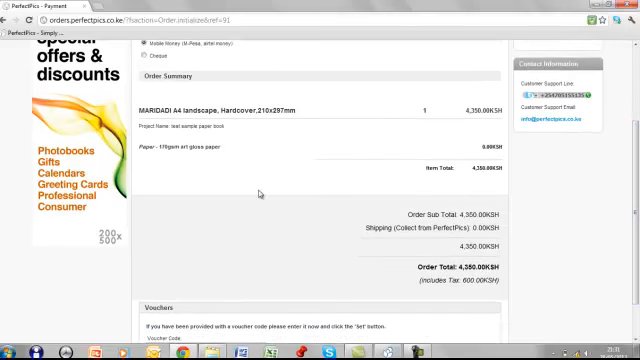
pyautogui.moveTo(415, 140)
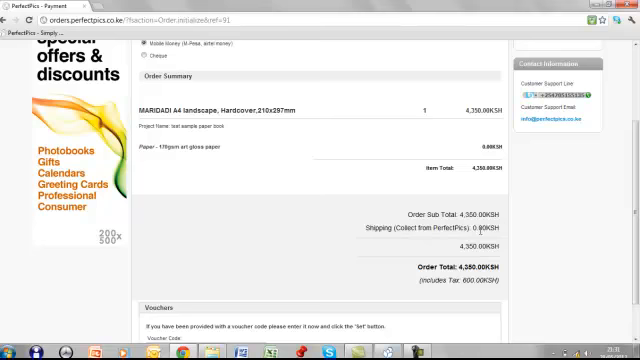
pyautogui.scroll(-3)
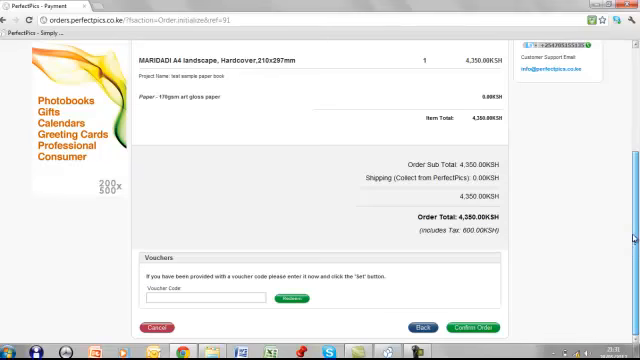
pyautogui.click(205, 299)
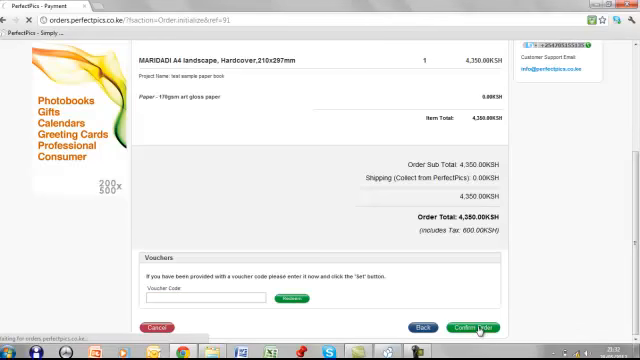
# Step: Confirm the order and receive order number 0000095
pyautogui.click(478, 326)
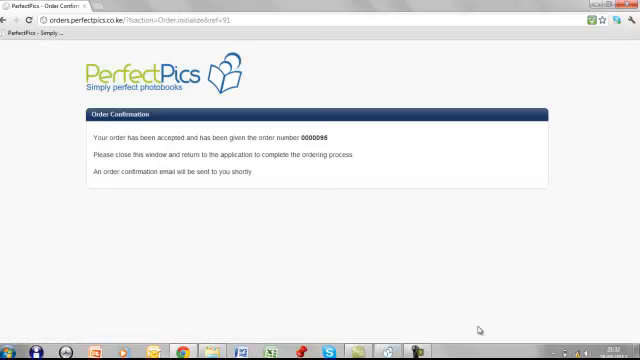
pyautogui.moveTo(345, 191)
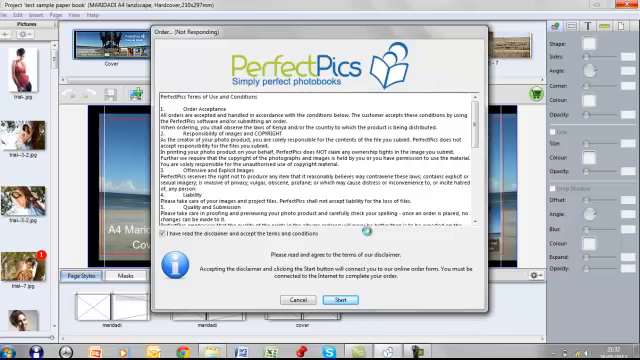
# Step: Agree to the disclaimer and select Send Order Via Mail
pyautogui.click(344, 299)
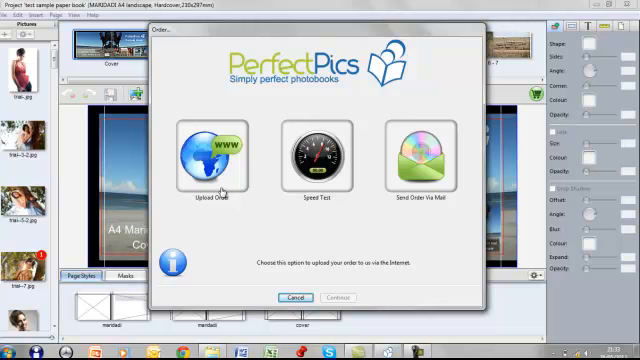
pyautogui.moveTo(419, 185)
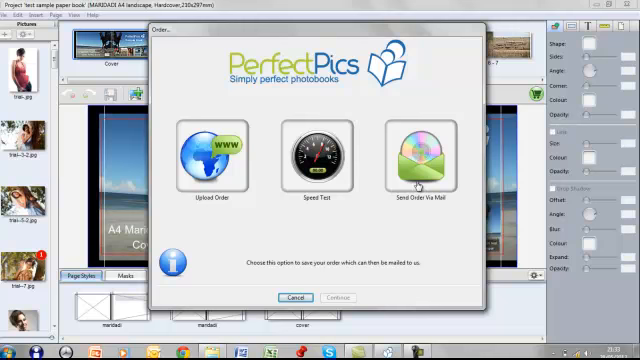
pyautogui.click(418, 153)
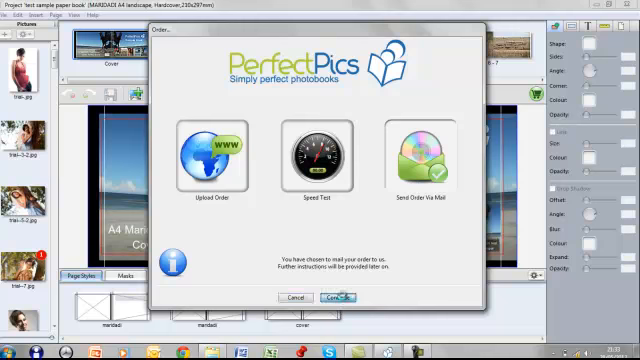
pyautogui.click(333, 297)
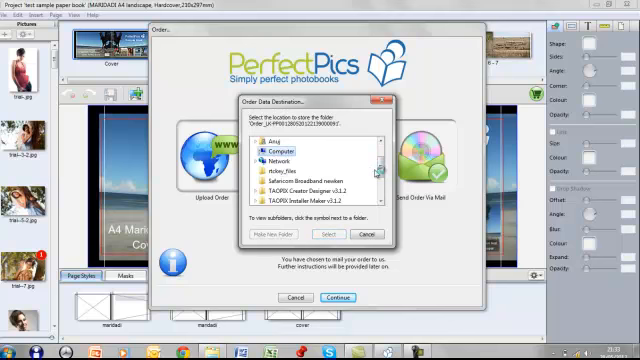
pyautogui.scroll(-3)
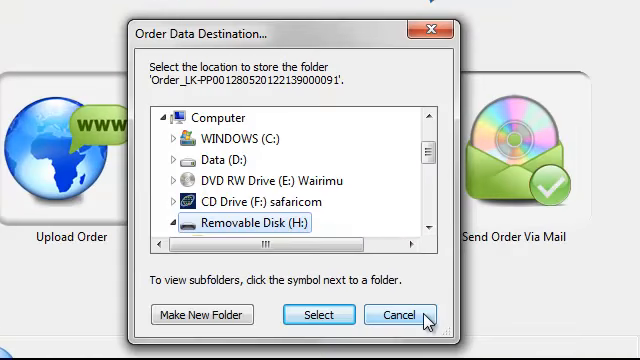
pyautogui.click(398, 314)
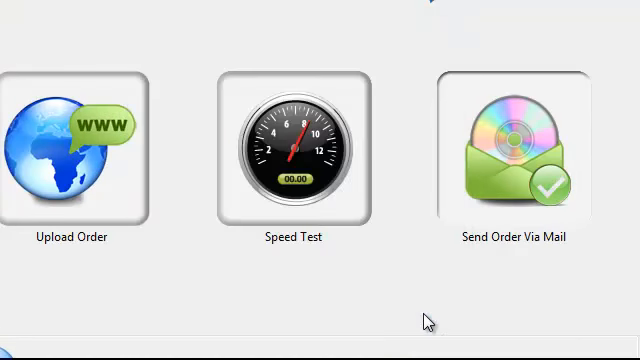
pyautogui.moveTo(125, 220)
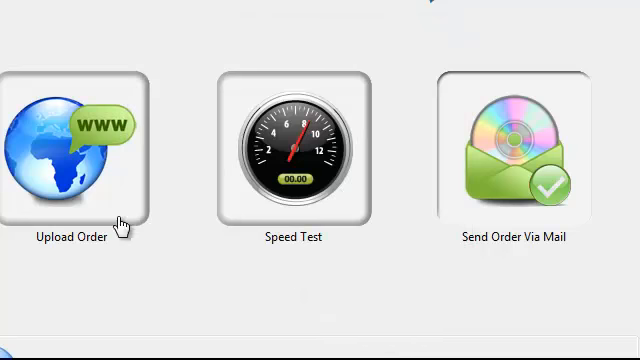
pyautogui.moveTo(80, 145)
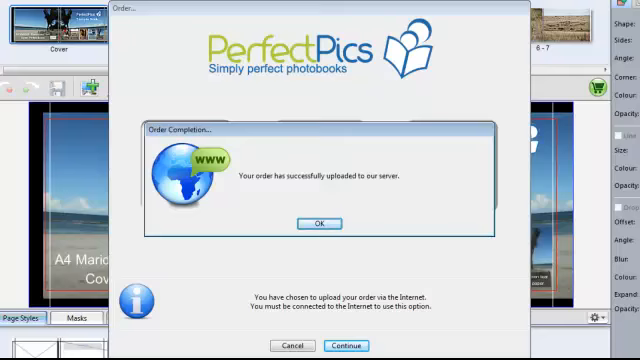
# Step: Acknowledge the successful order upload message
pyautogui.click(316, 223)
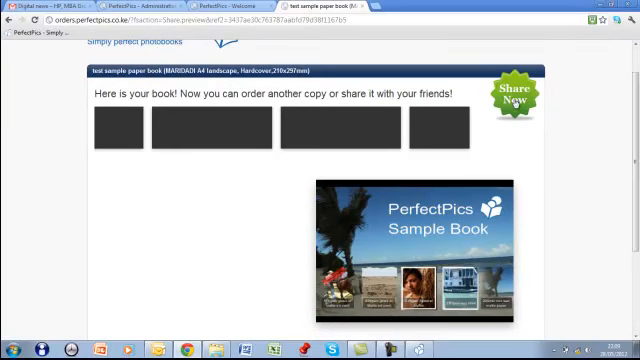
pyautogui.click(515, 95)
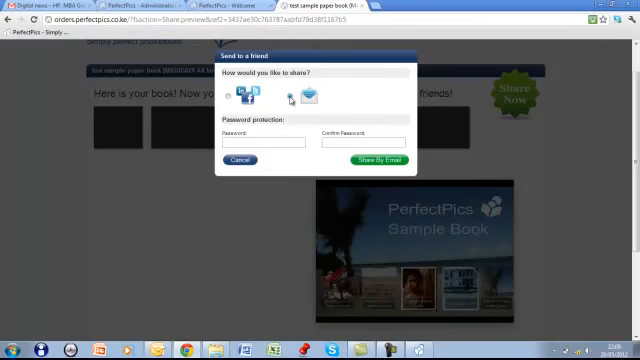
pyautogui.click(239, 160)
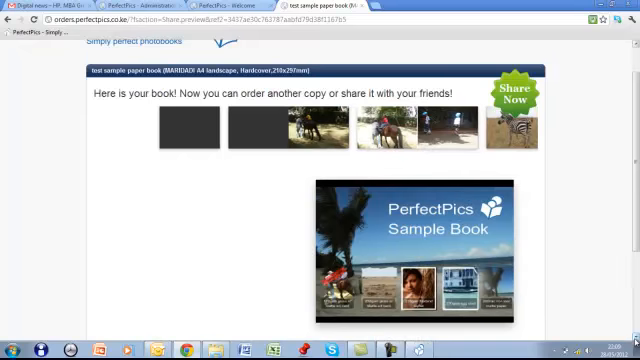